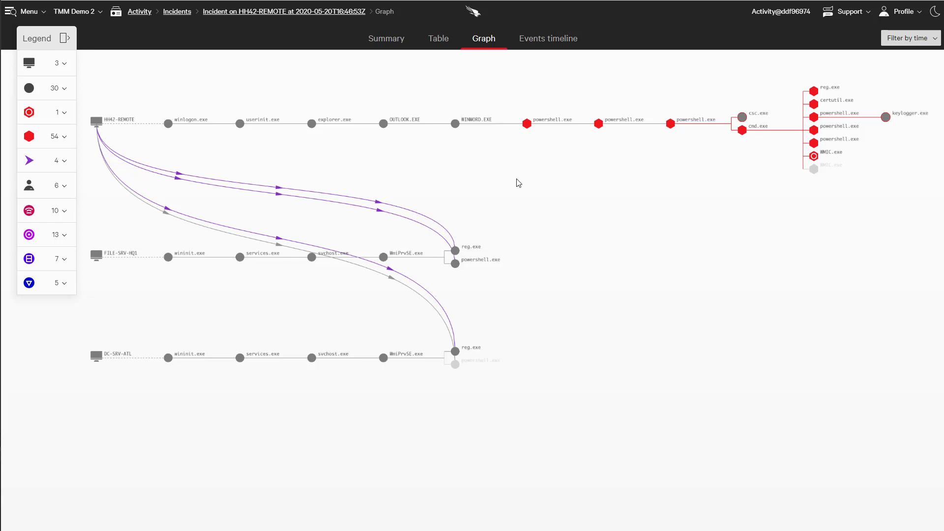
# Review command lines of the red powershell.exe, certutil.exe and keylogger-launching powershell processes on HH42-REMOTE.
pyautogui.click(120, 120)
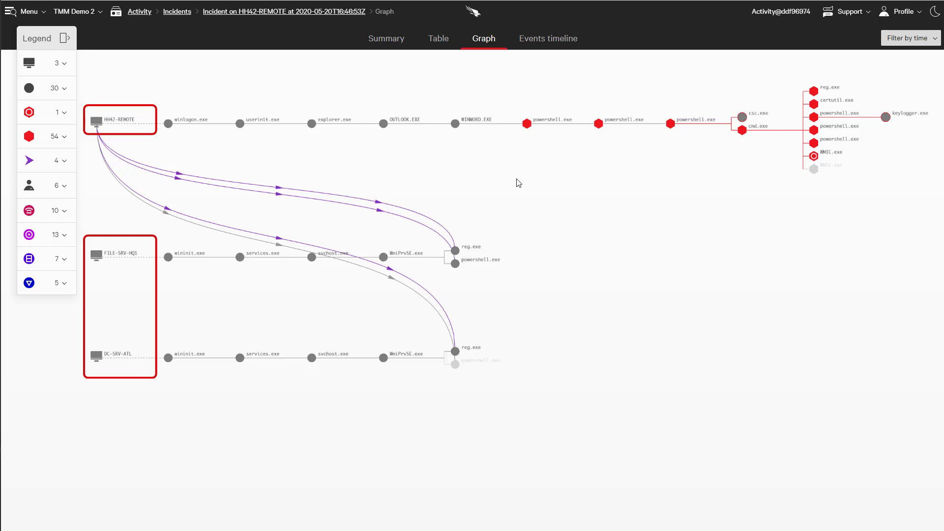
pyautogui.moveTo(528, 124)
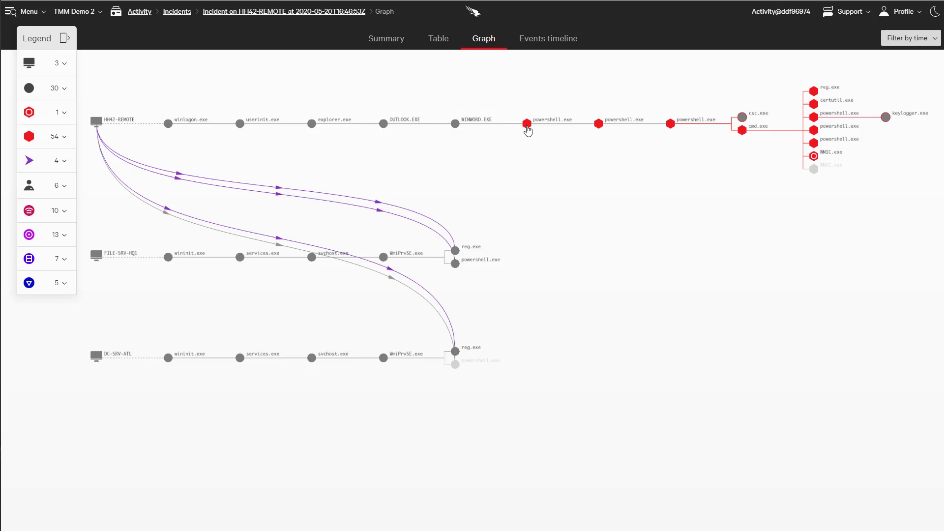
pyautogui.click(526, 124)
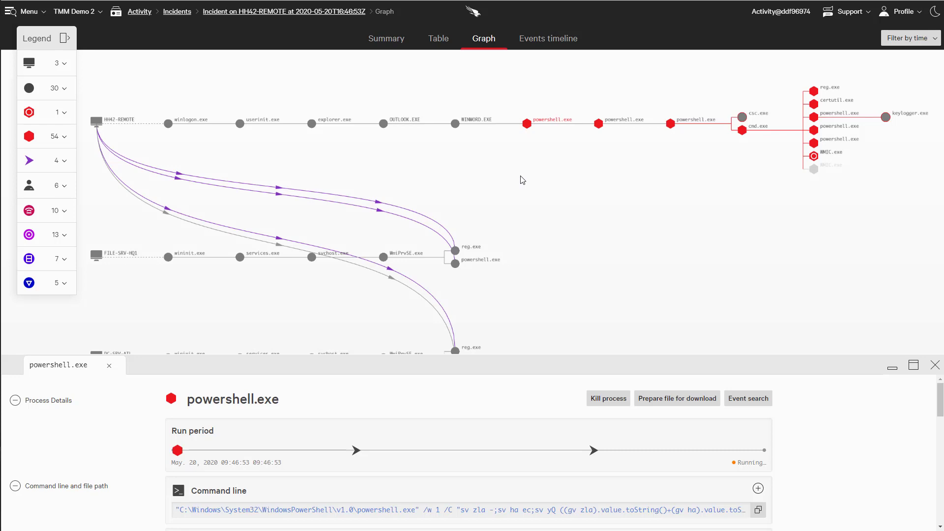
pyautogui.moveTo(600, 145)
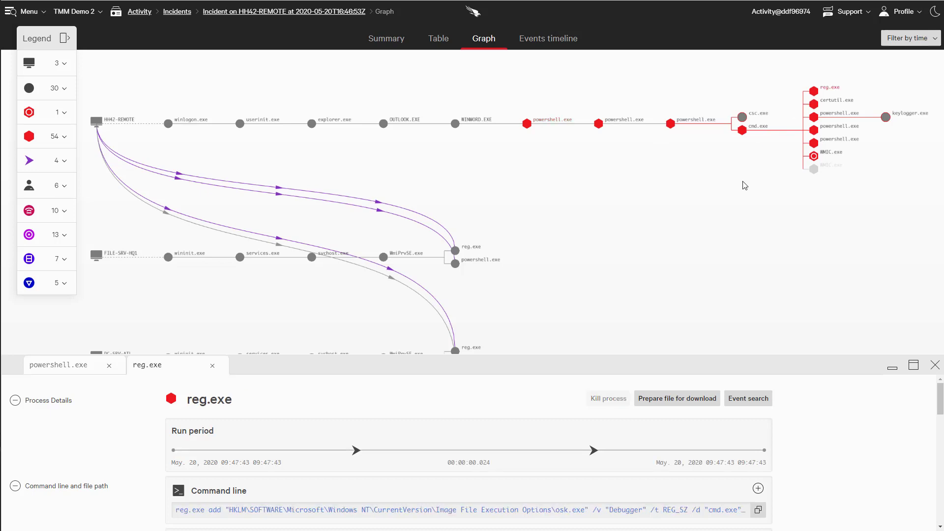
pyautogui.scroll(-3)
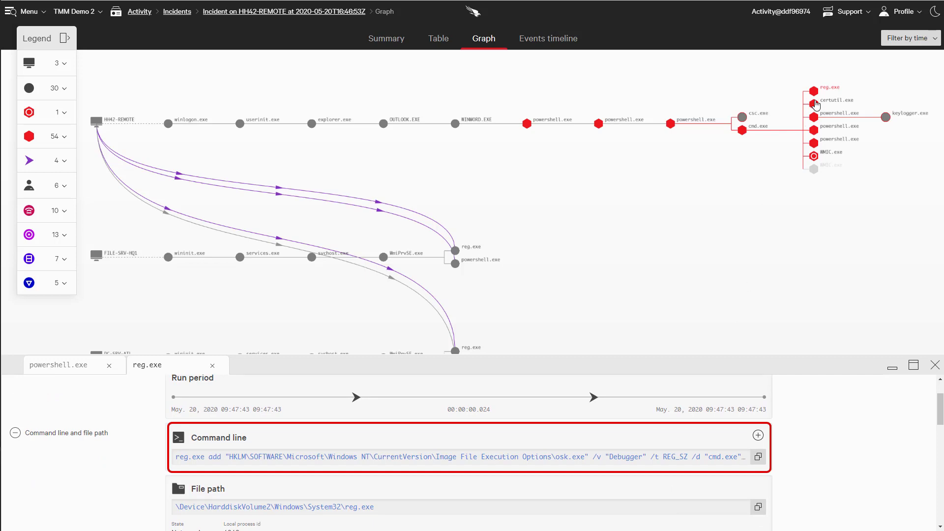
pyautogui.click(817, 100)
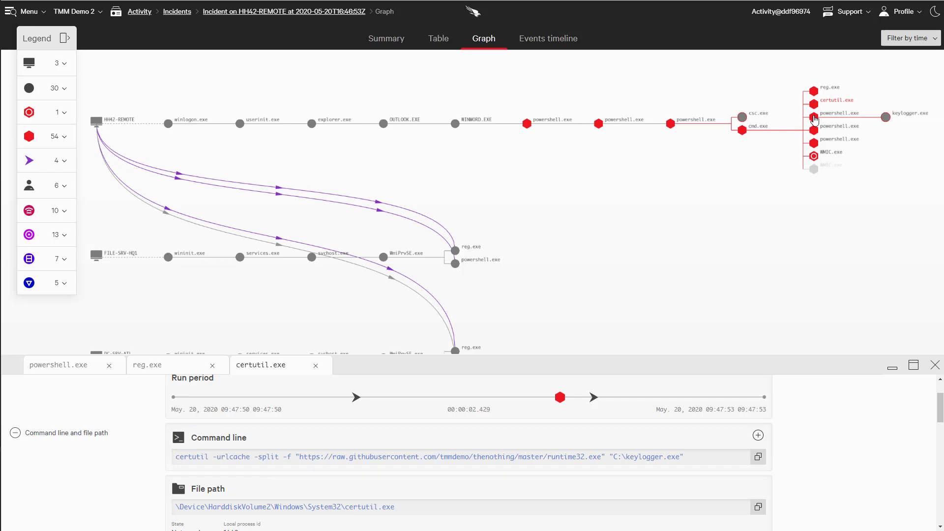
pyautogui.click(813, 113)
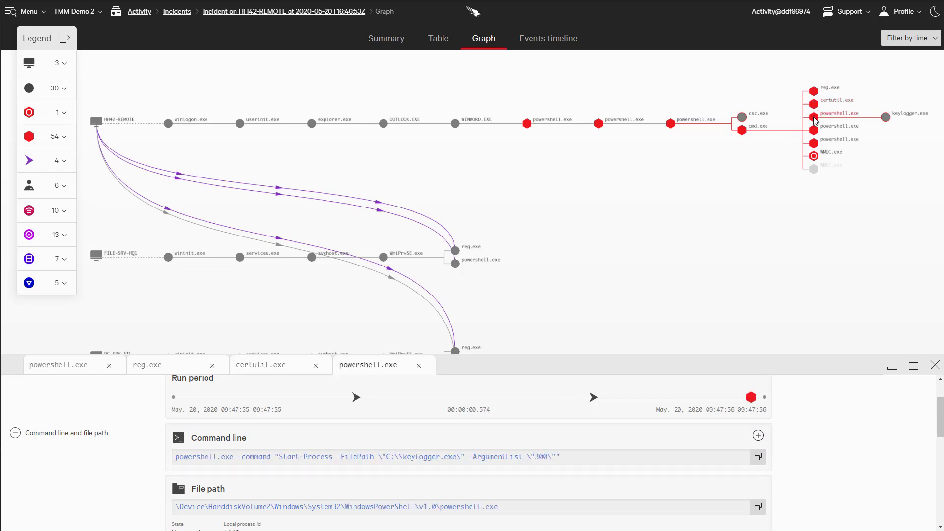
pyautogui.click(838, 114)
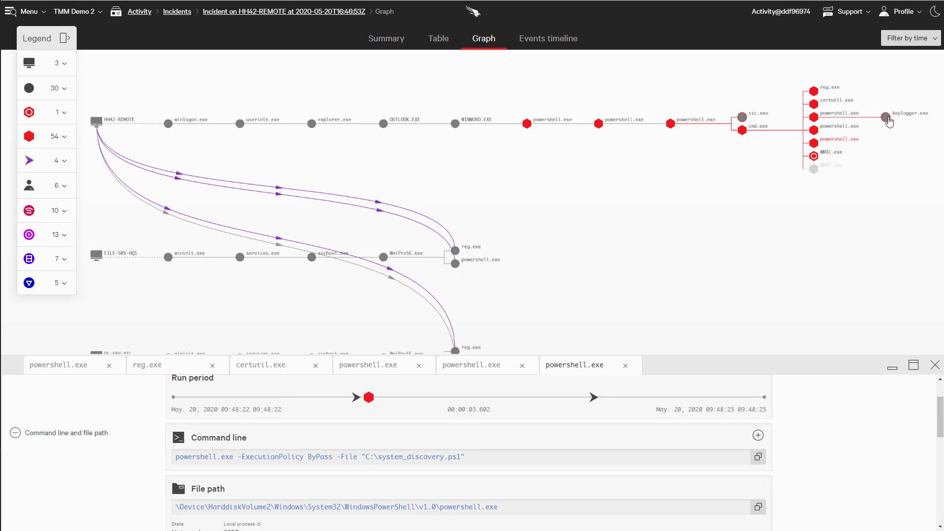
pyautogui.moveTo(886, 118)
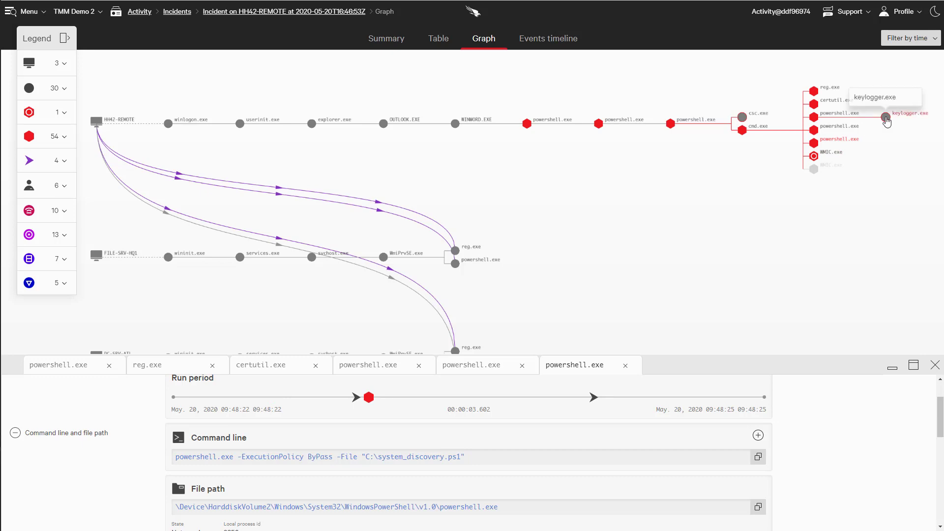
# Kill the keylogger.exe process on HH42-REMOTE and confirm the termination.
pyautogui.click(885, 113)
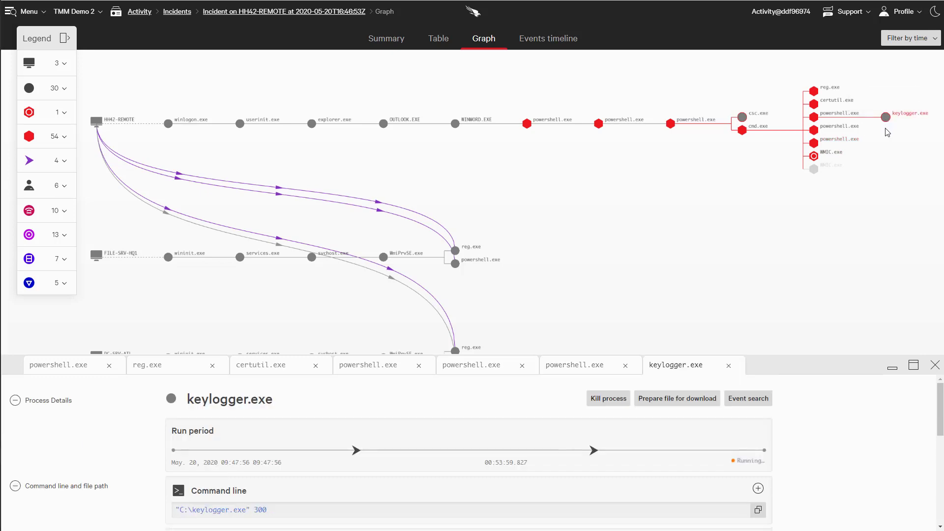
pyautogui.moveTo(721, 377)
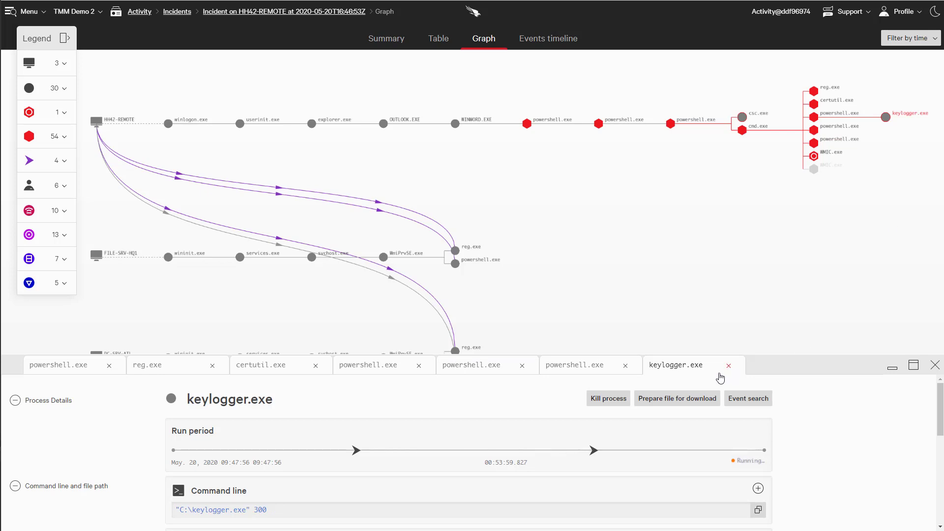
pyautogui.click(608, 398)
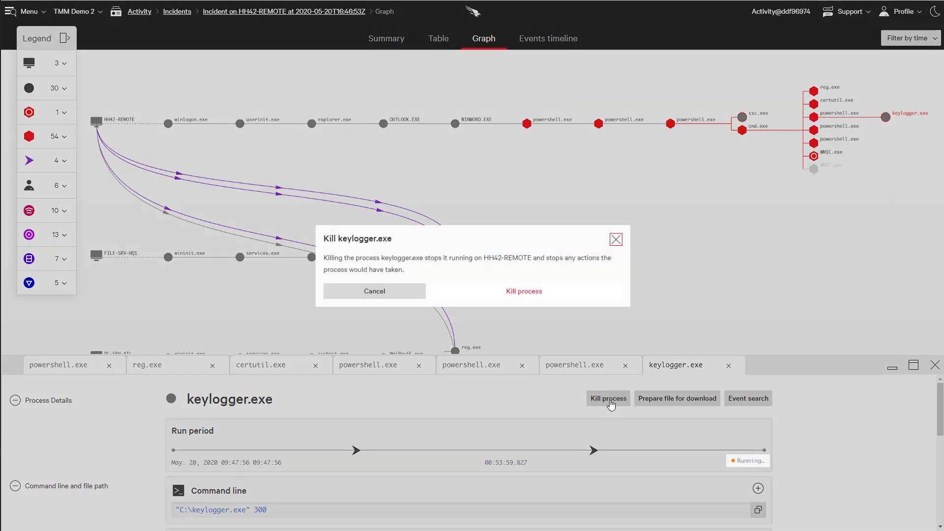
pyautogui.moveTo(523, 291)
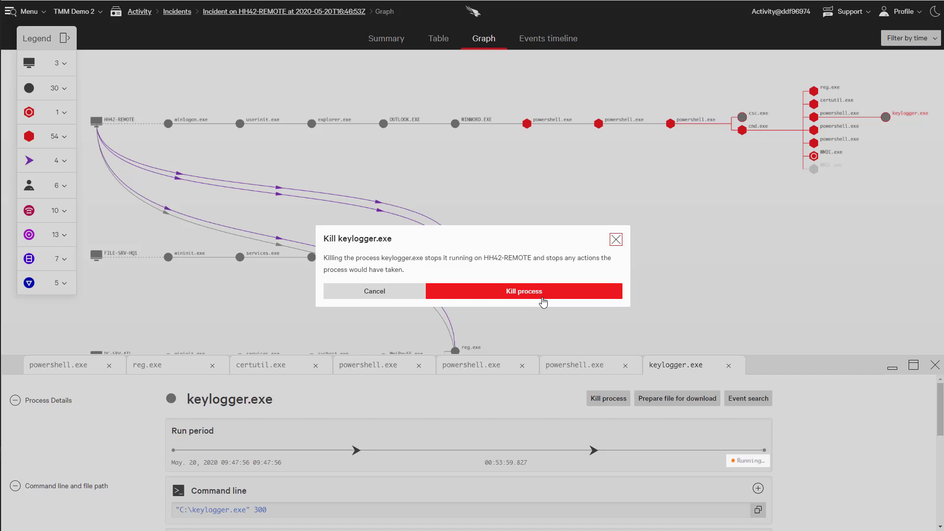
pyautogui.click(523, 291)
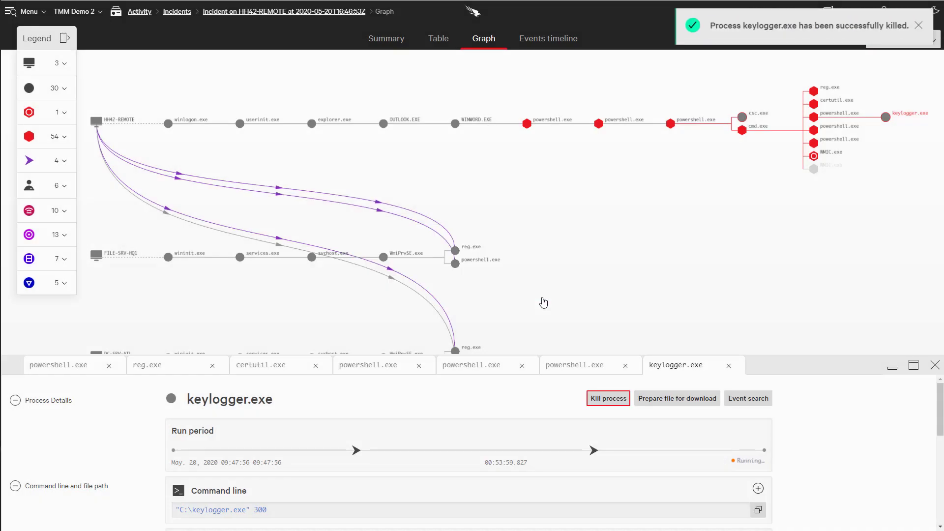
pyautogui.moveTo(545, 305)
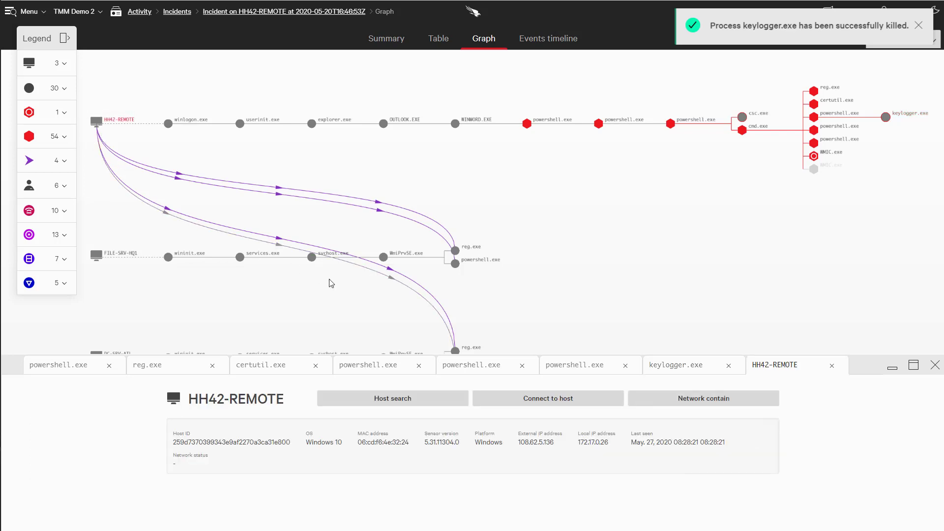
# Network-contain HH42-REMOTE with the comment 'This has been compromised'.
pyautogui.click(702, 398)
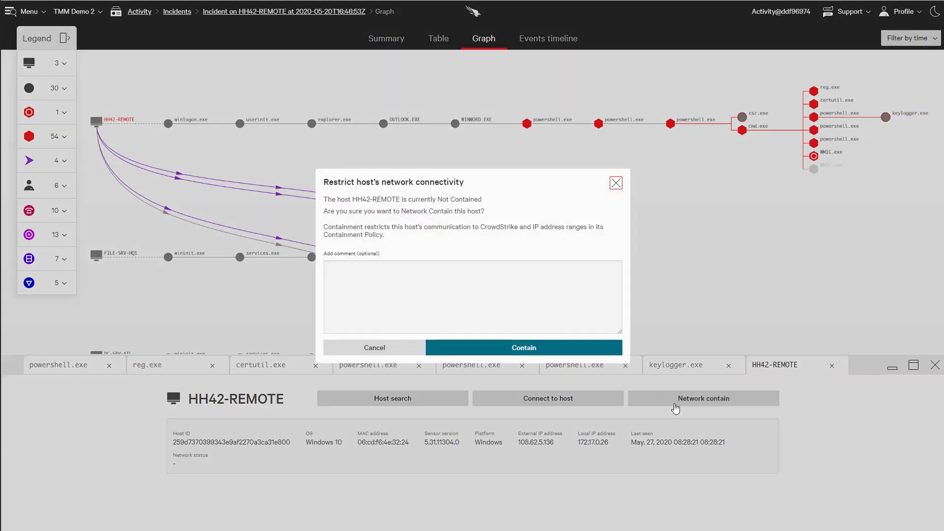
pyautogui.write('This his')
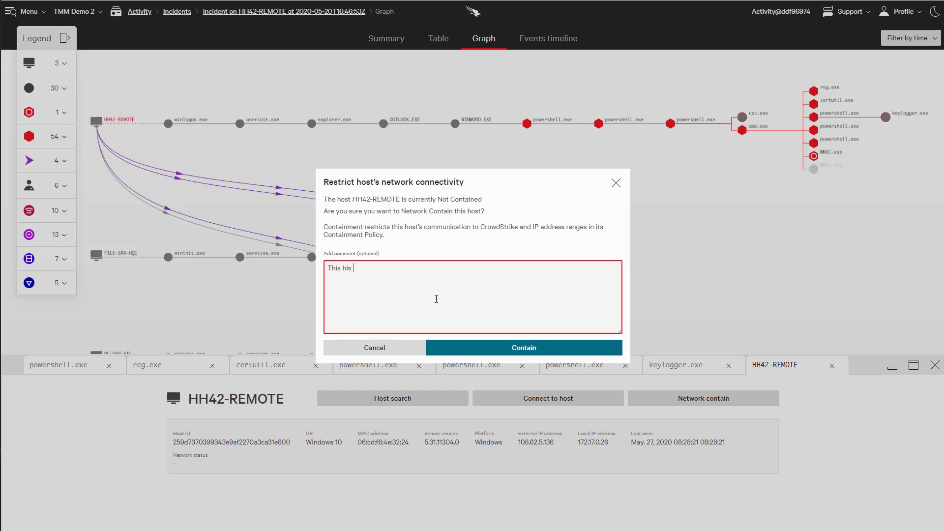
pyautogui.write('has been compromise')
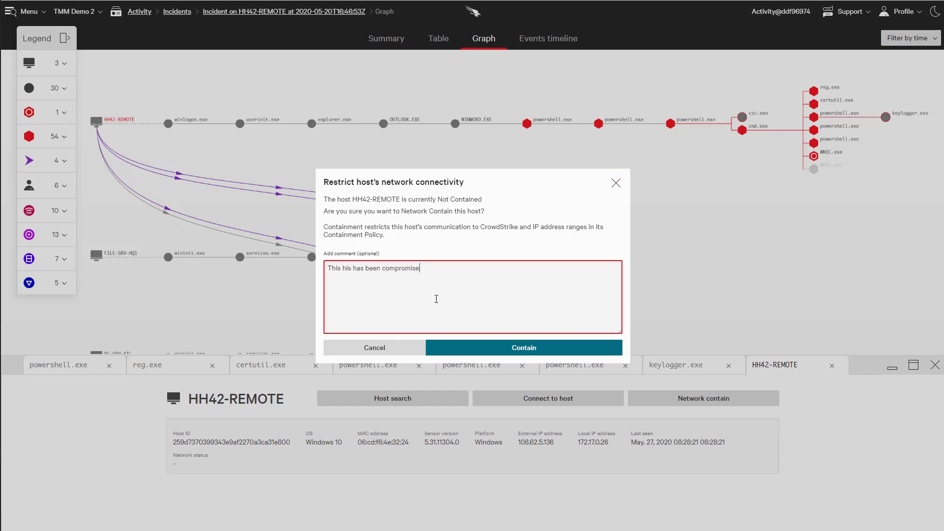
pyautogui.click(522, 347)
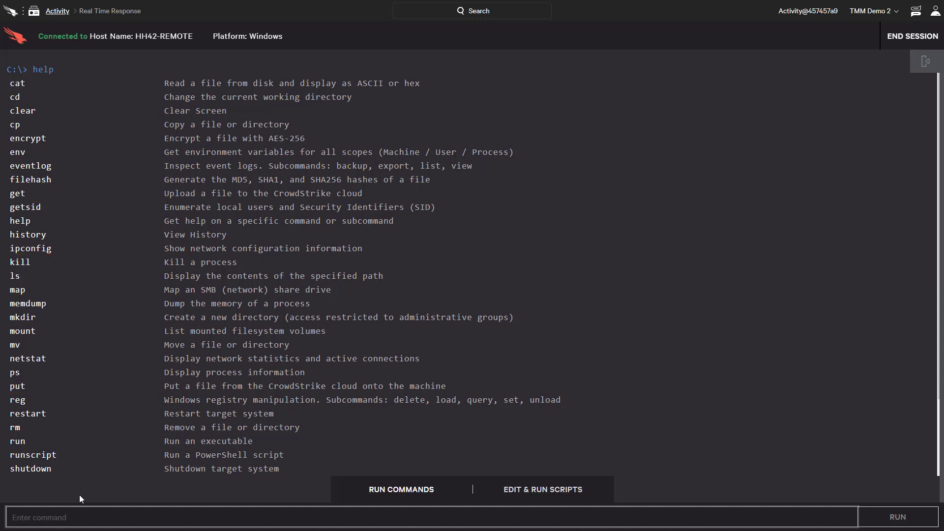
# Run 'get c:\system_discovery.ps1' in the RTR console to fetch the script for download.
pyautogui.click(542, 489)
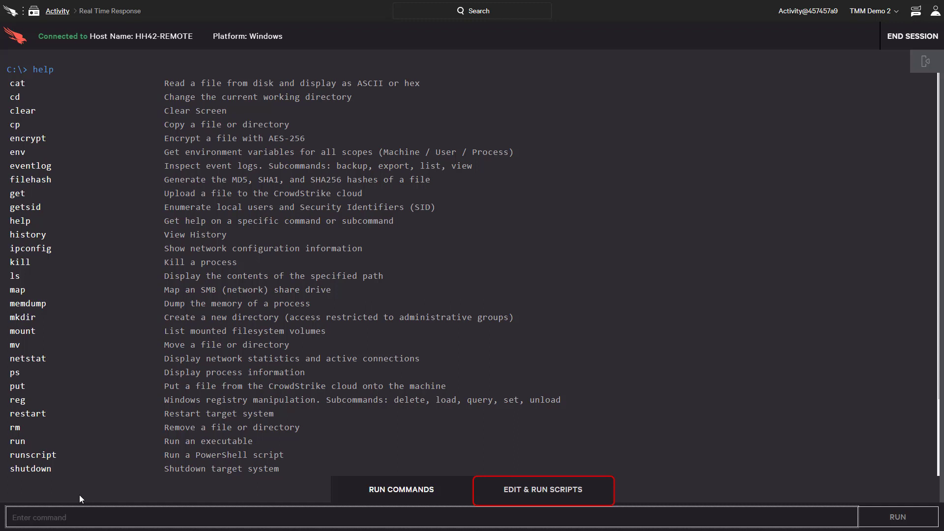
pyautogui.click(402, 489)
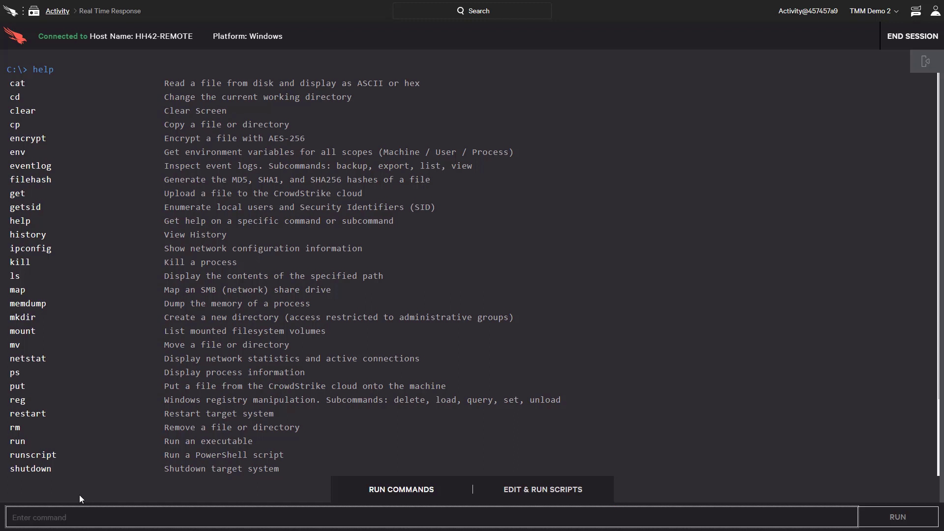
pyautogui.write('get c:\\system_discovery.')
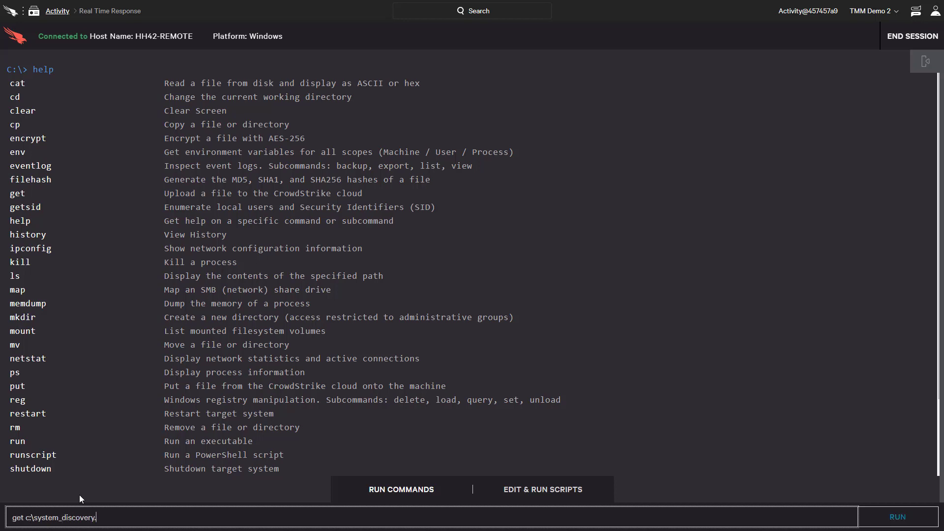
pyautogui.click(897, 517)
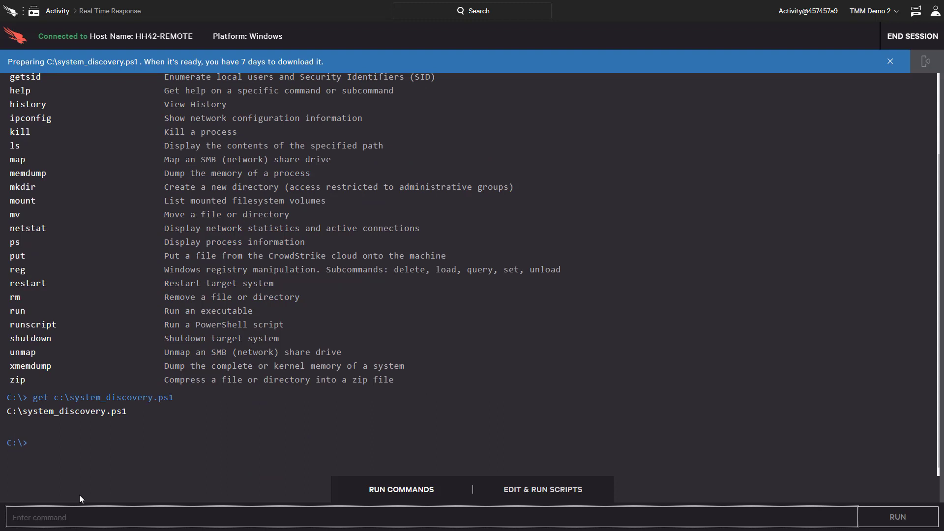
pyautogui.click(891, 61)
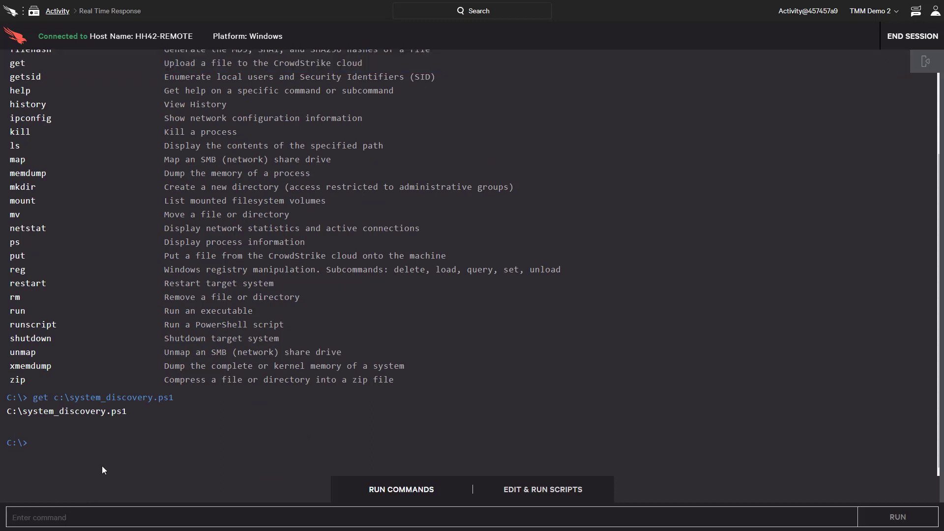
# Delete c:\system_discovery.ps1 from the host with rm.
pyautogui.write('rm c:\\system_discovery.ps1')
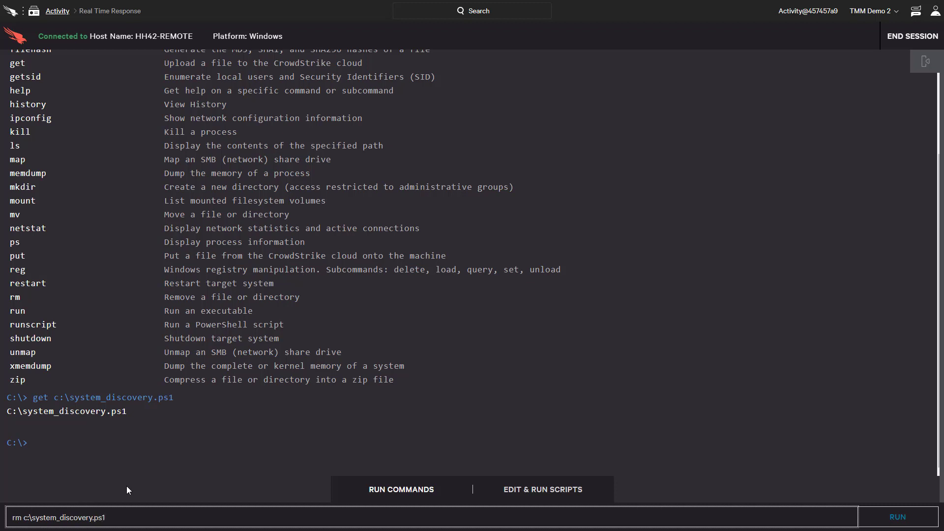
pyautogui.click(897, 516)
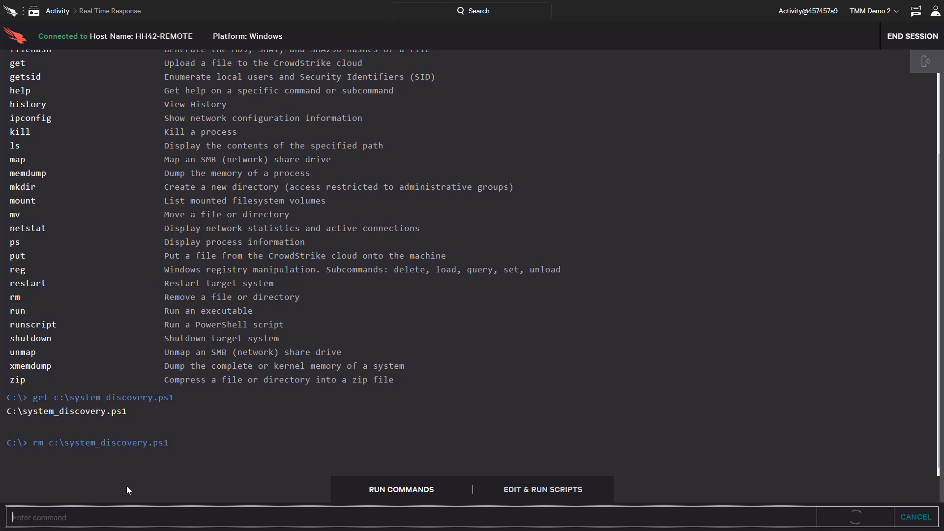
# Query and remove the osk.exe Image File Execution Options Debugger key, confirm it is gone, and end the session.
pyautogui.write('reg query "HKLM\\SOFTWARE\\Microsoft\\Windows NT\\CurrentVersion\\Image File Execution Options\\osk.exe"')
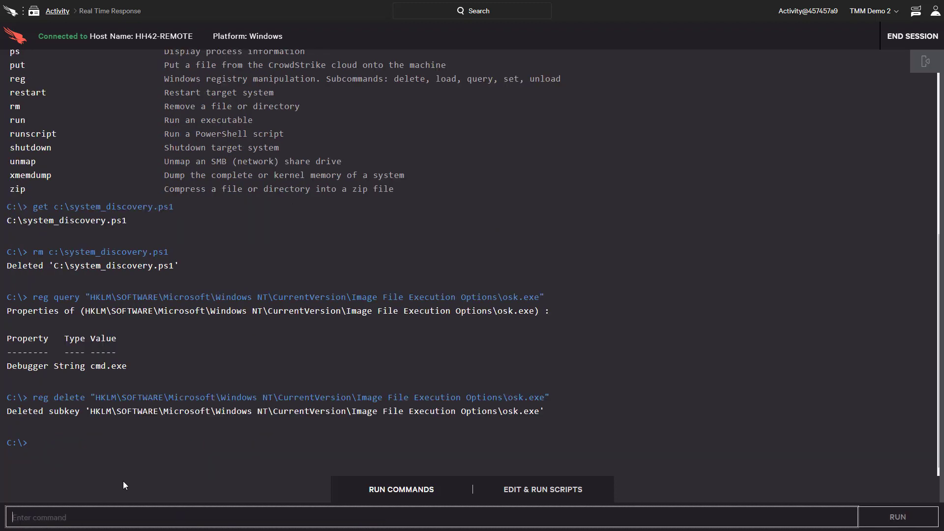
pyautogui.write('reg query "HKLM\\SOFTWARE\\Microsoft\\Windows NT\\CurrentVersion\\Image File Execution Options\\osk.exe"')
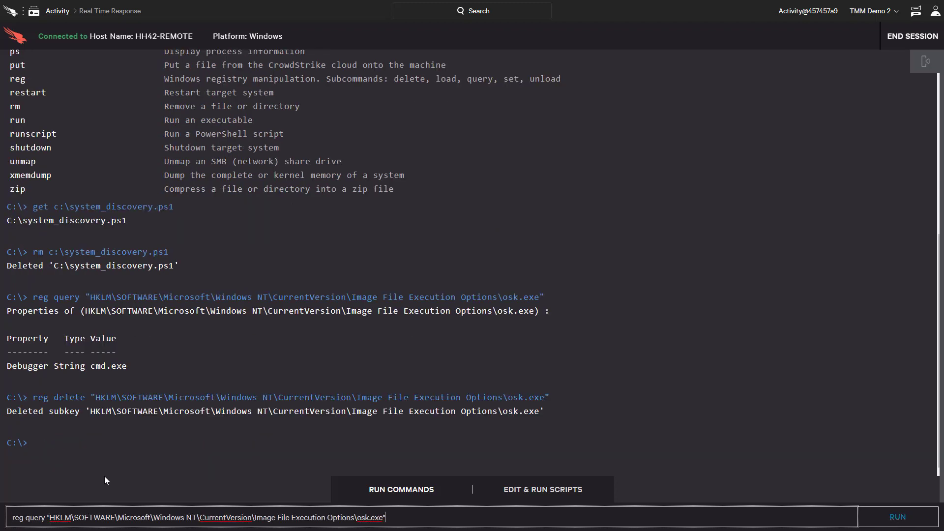
pyautogui.click(897, 517)
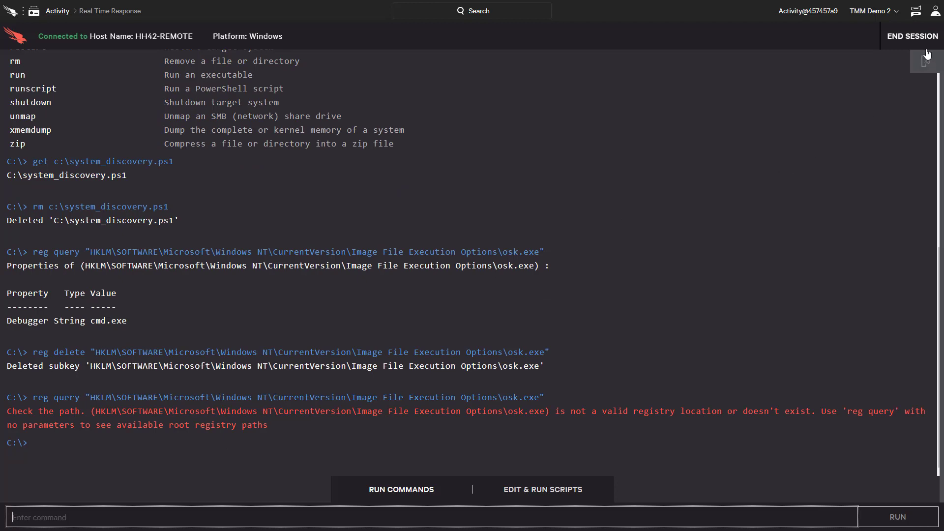
pyautogui.click(912, 37)
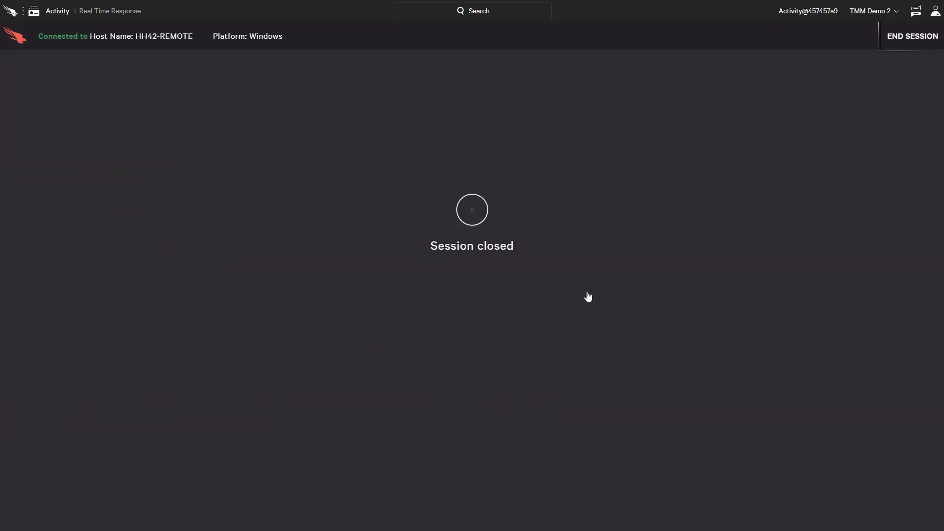